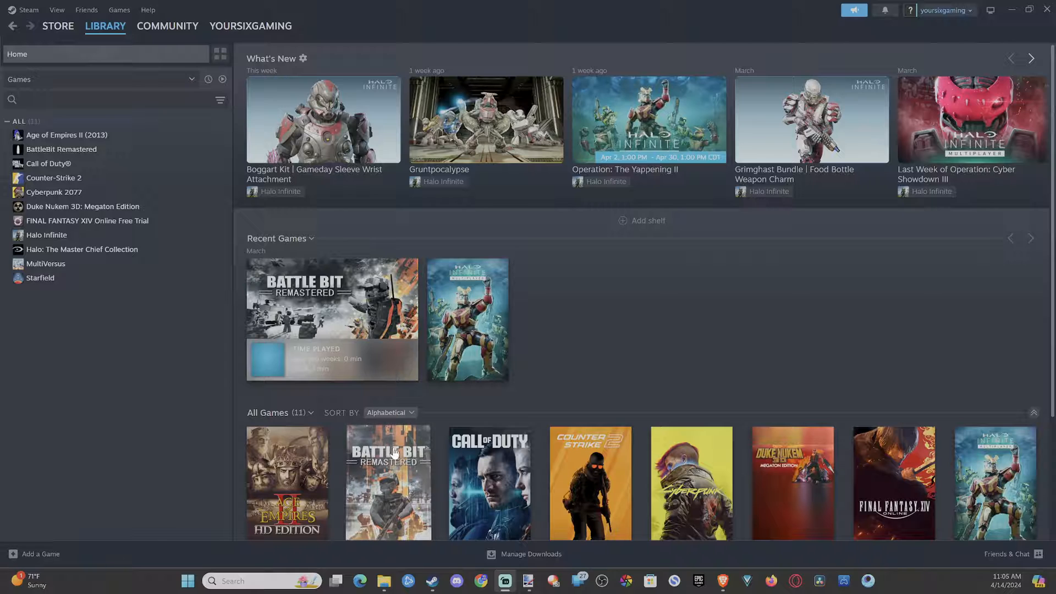
Open Add a Friend from the YOURSIXGAMING profile menu to show the friend code
left_click(254, 26)
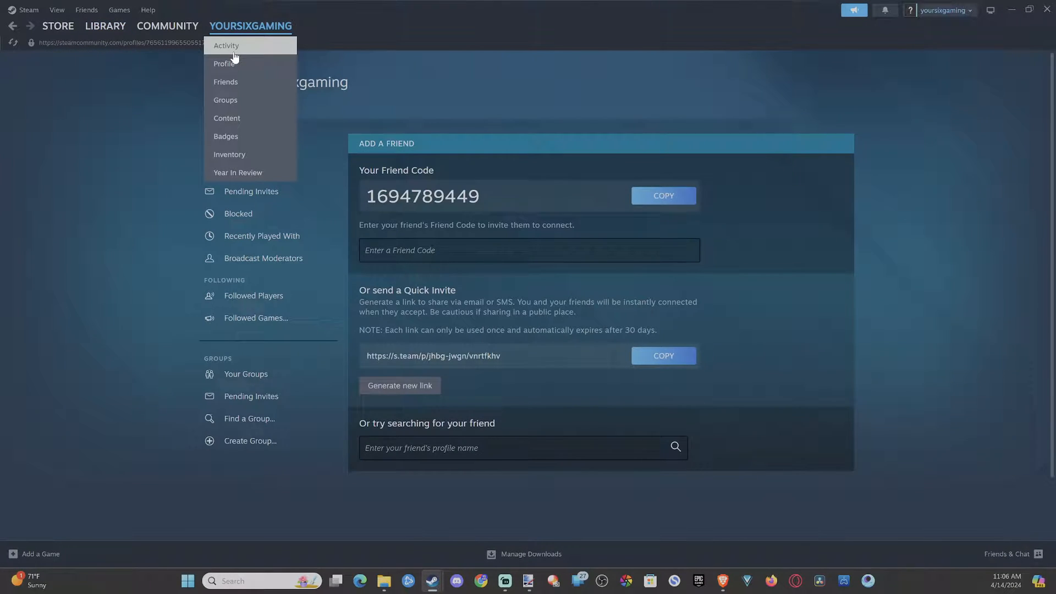
left_click(227, 82)
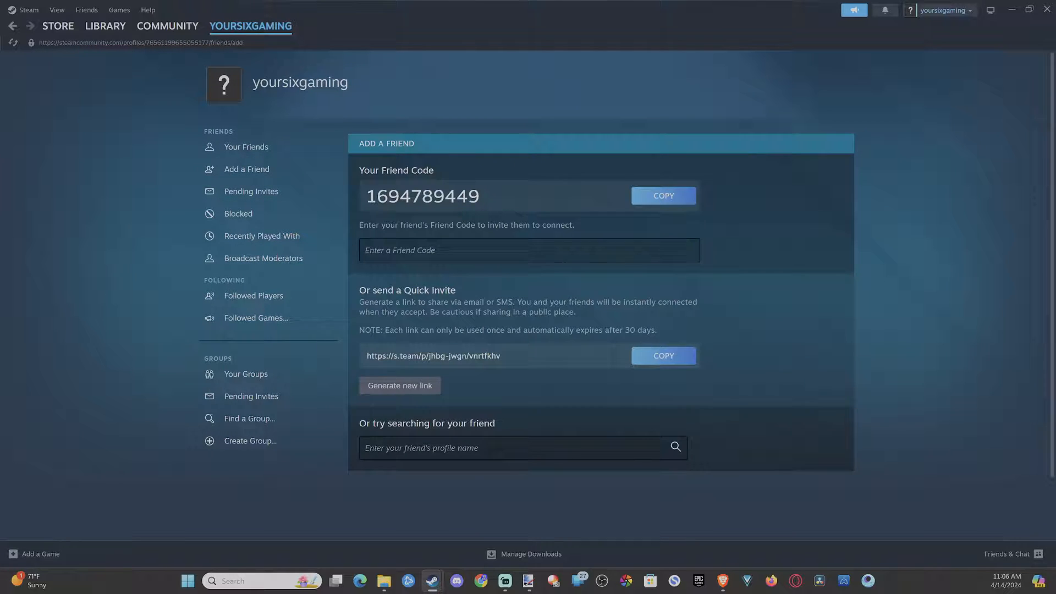
Search for 'ruby' and try adding the first result, triggering the requirements notice
type("ruby")
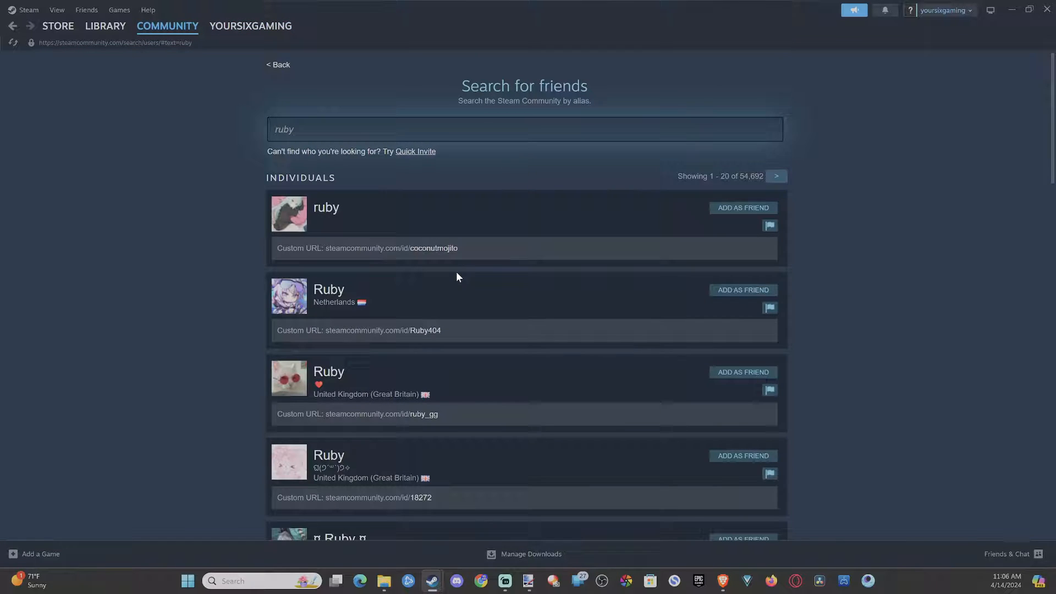
left_click(743, 207)
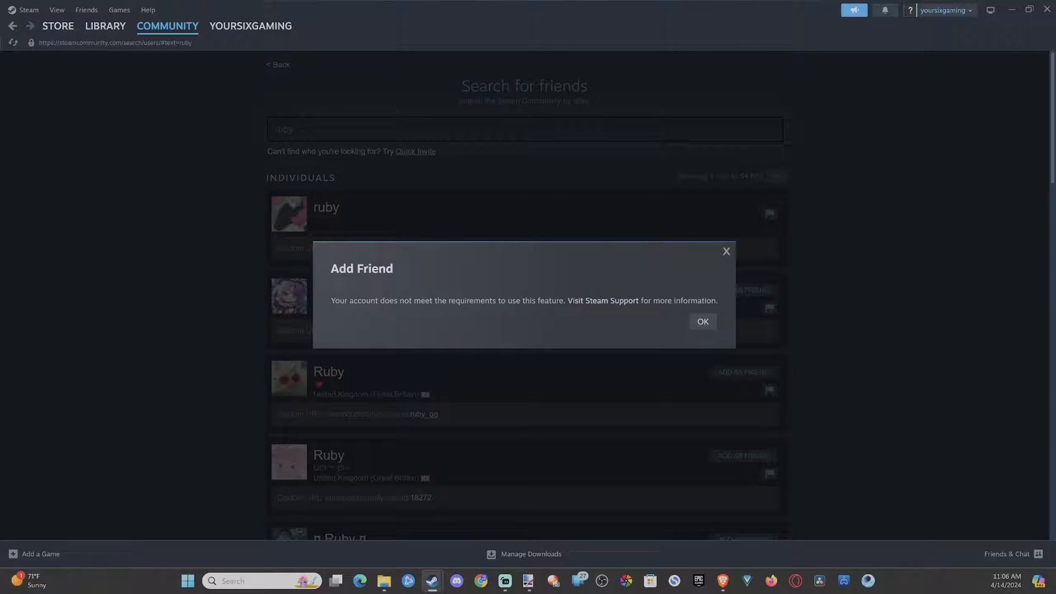
mouse_move(589, 309)
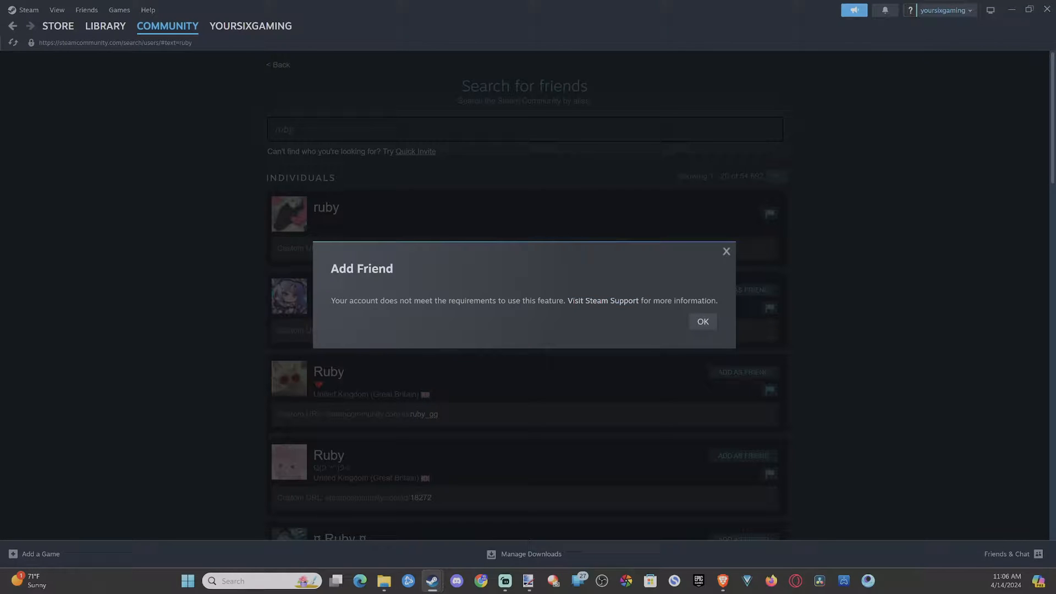
Read Steam Support's $5.00 spending requirement for adding friends, then close the notice
left_click(603, 300)
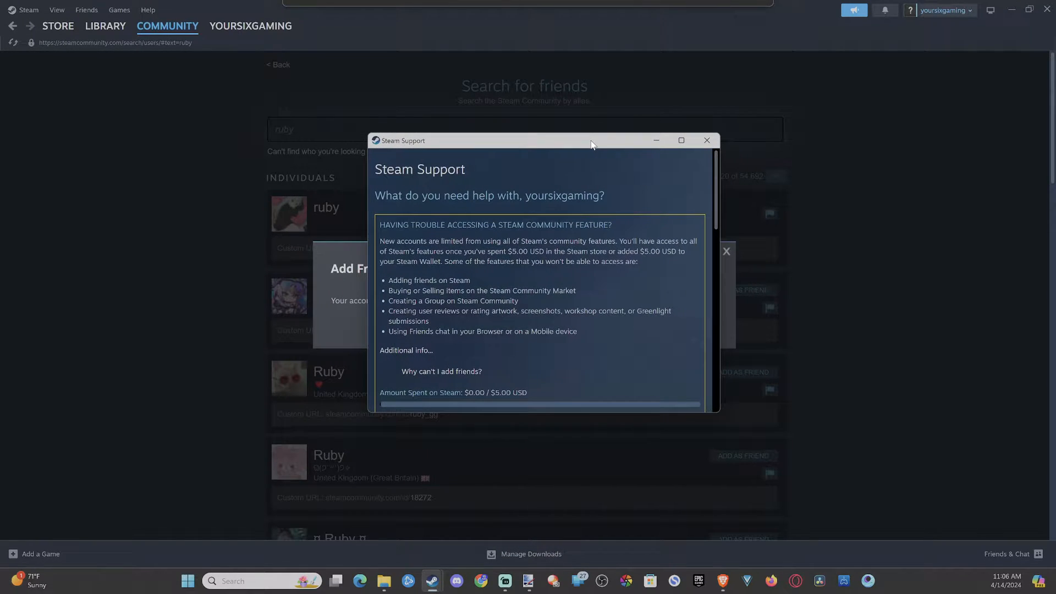
scroll("down", 3)
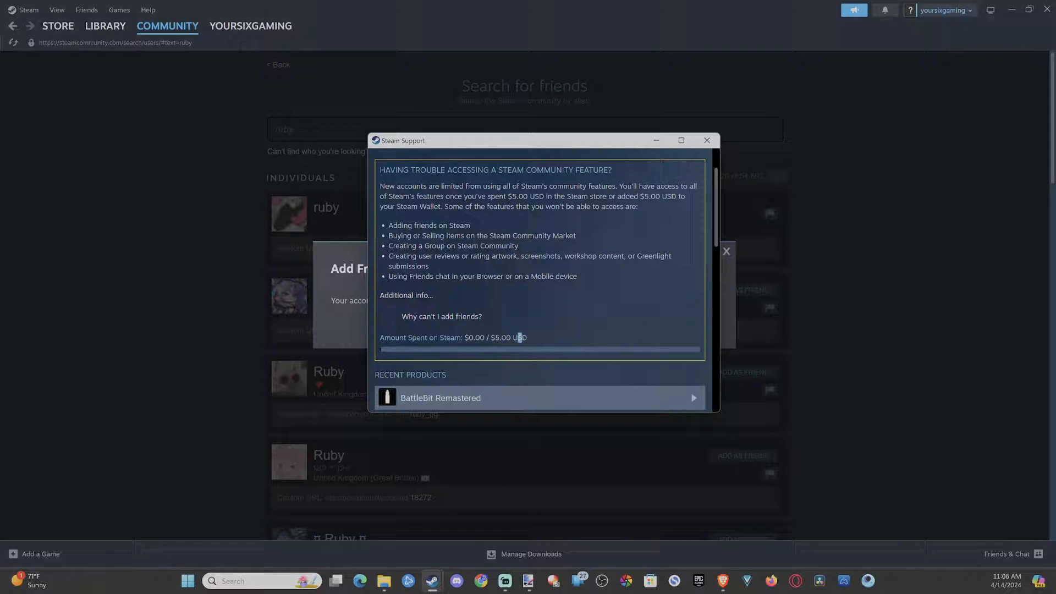
mouse_move(413, 356)
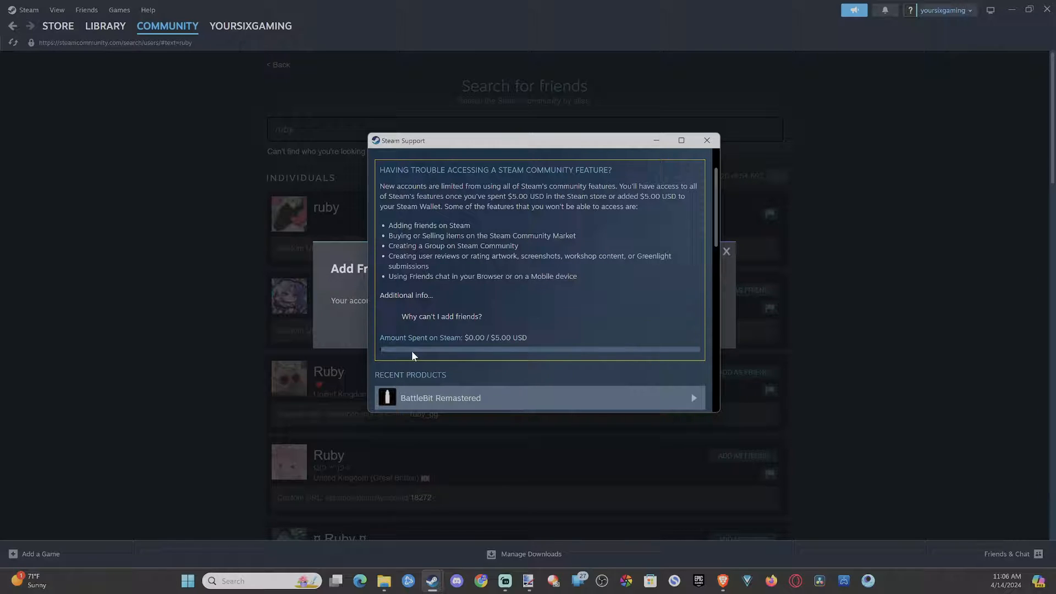
left_click_drag(381, 337, 512, 337)
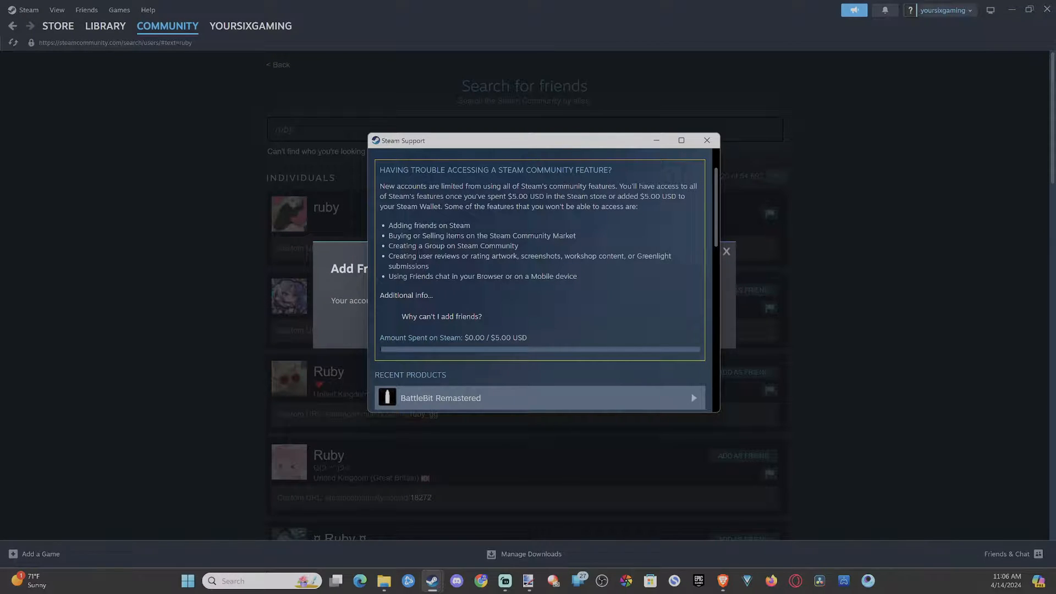
left_click_drag(547, 196, 660, 195)
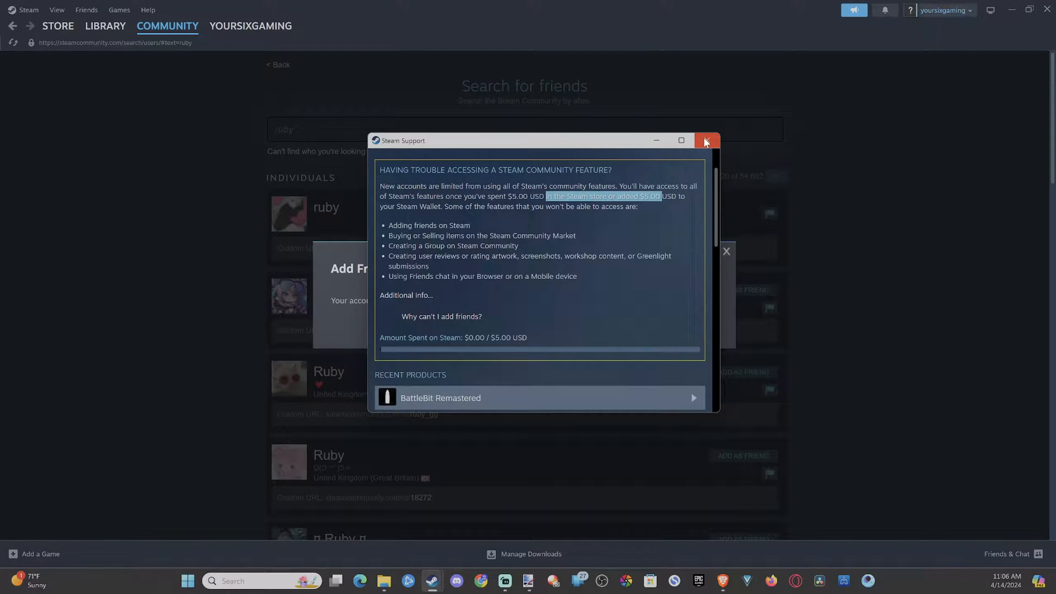
left_click(706, 141)
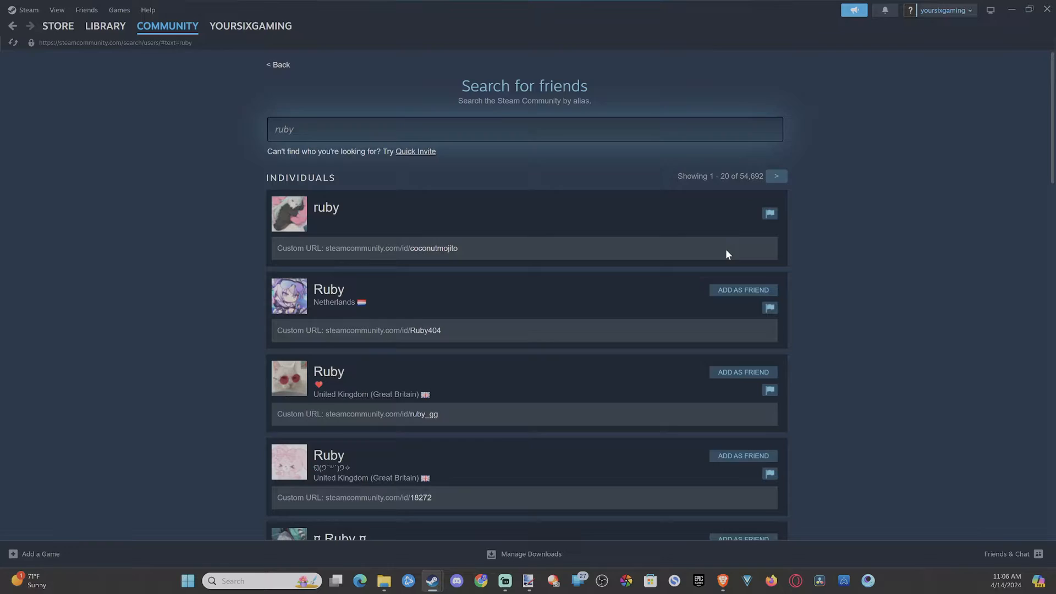
Go through Steam Settings > Account to the Add Funds to Your Steam Wallet page
left_click(30, 9)
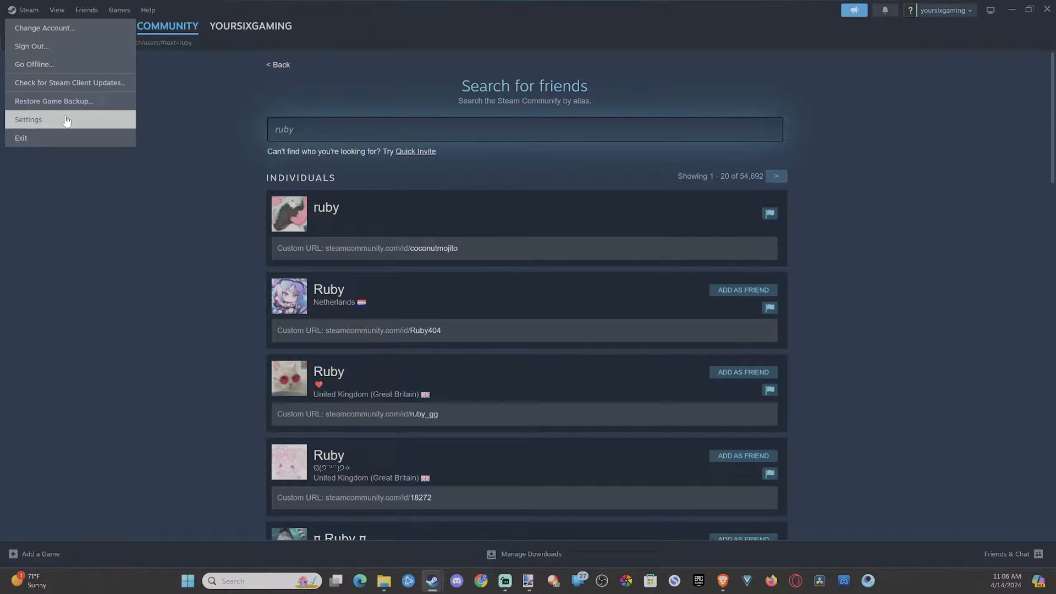
left_click(28, 120)
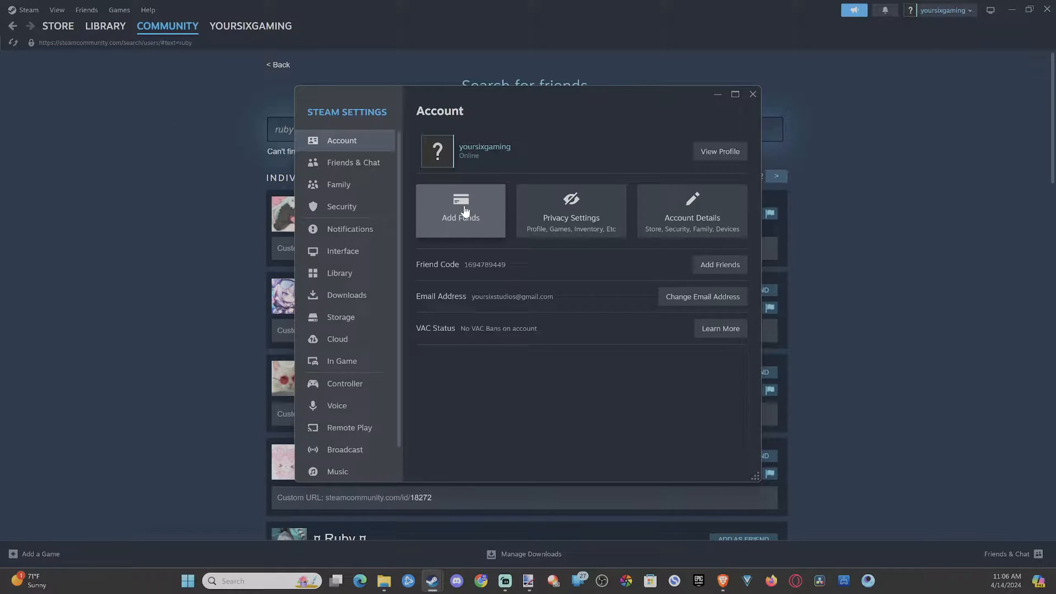
left_click(461, 210)
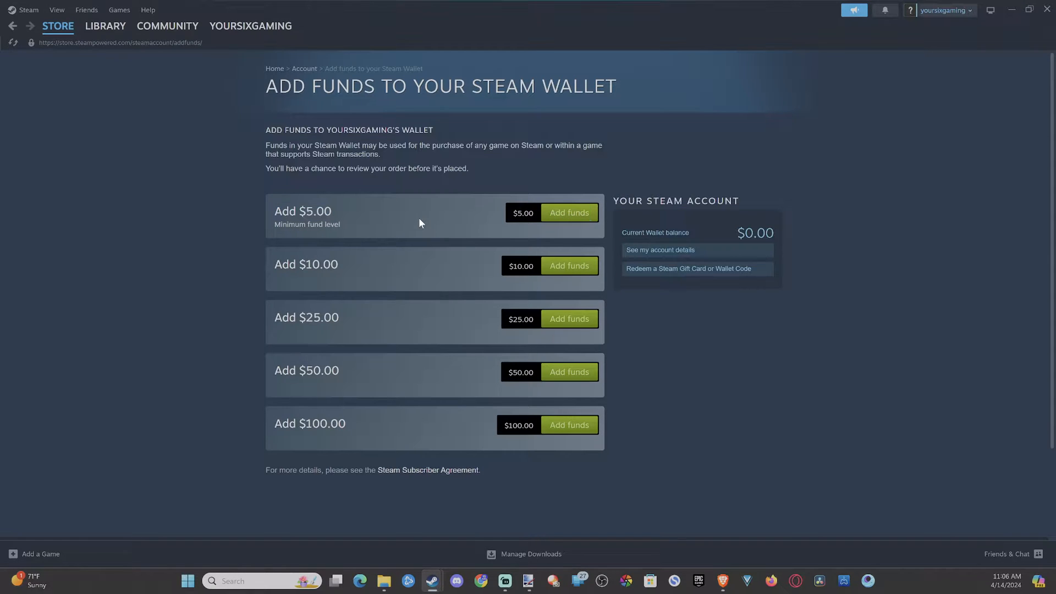
Add $5.00 to the wallet and continue checkout with PayPal as payment method
left_click(569, 213)
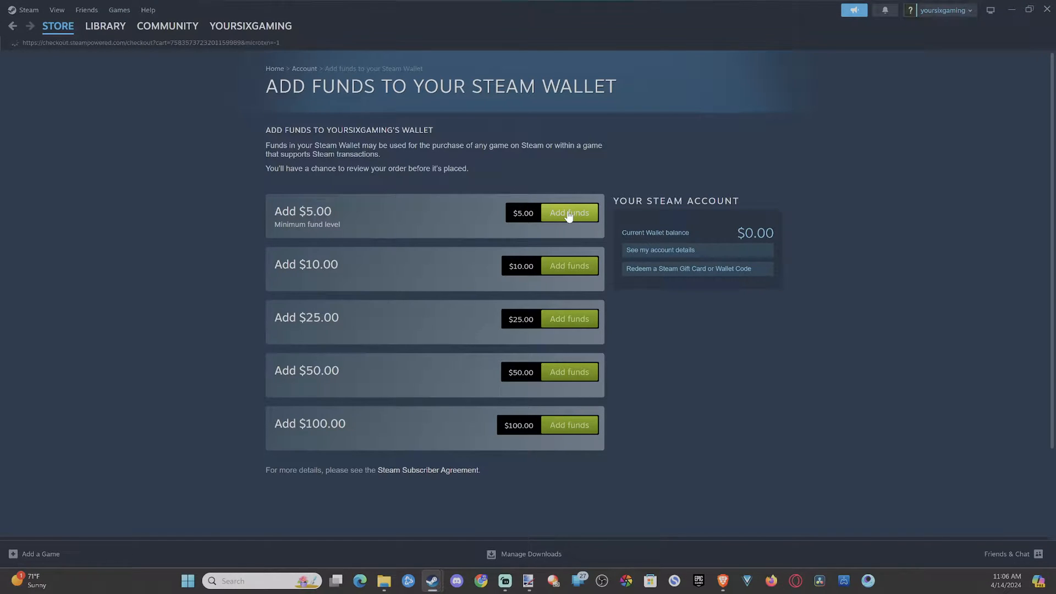
left_click(569, 213)
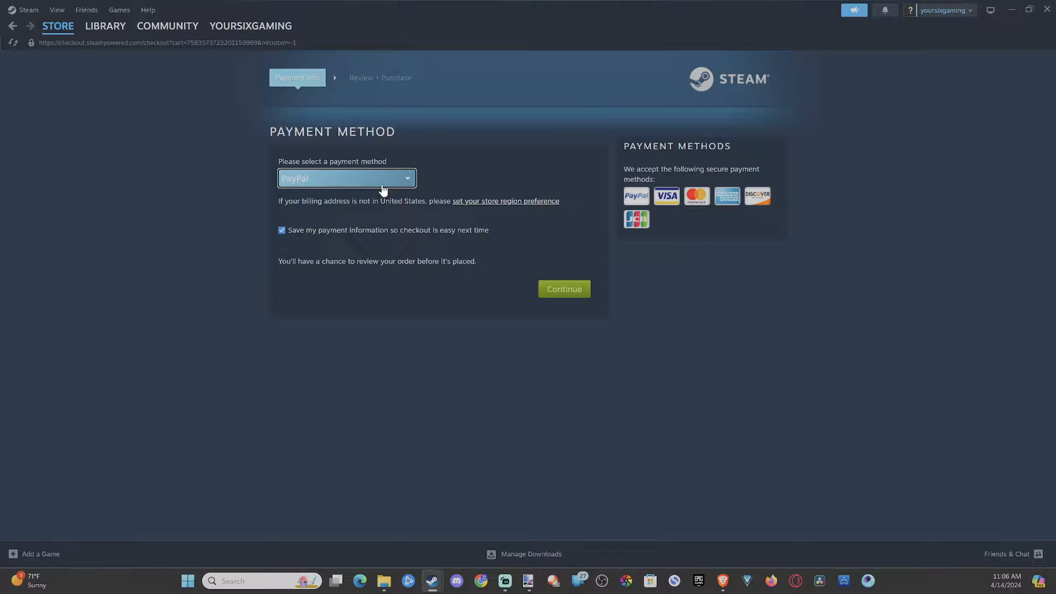
left_click(347, 178)
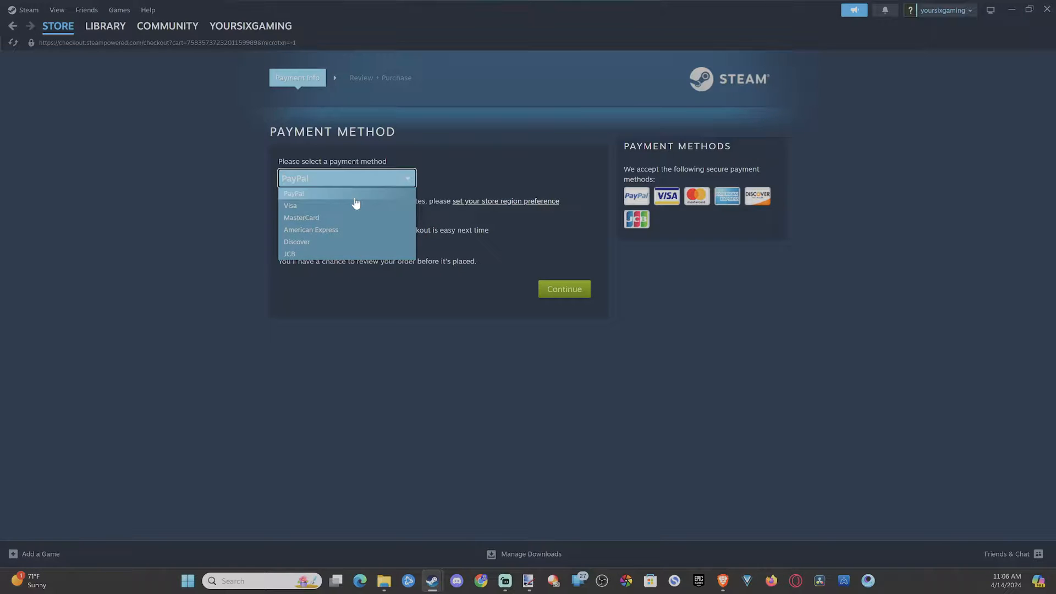
left_click(293, 193)
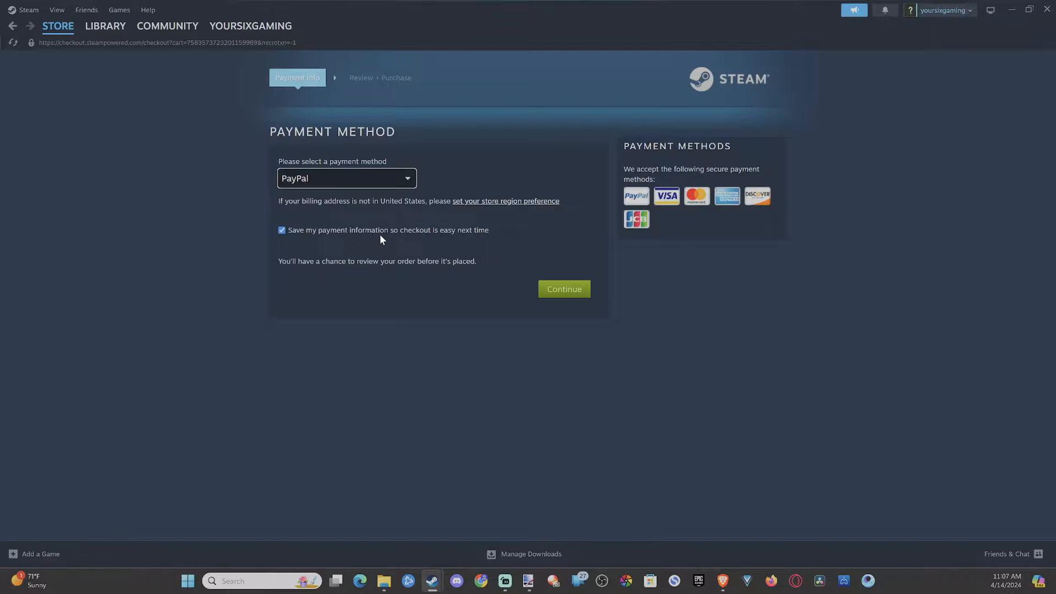
left_click(58, 26)
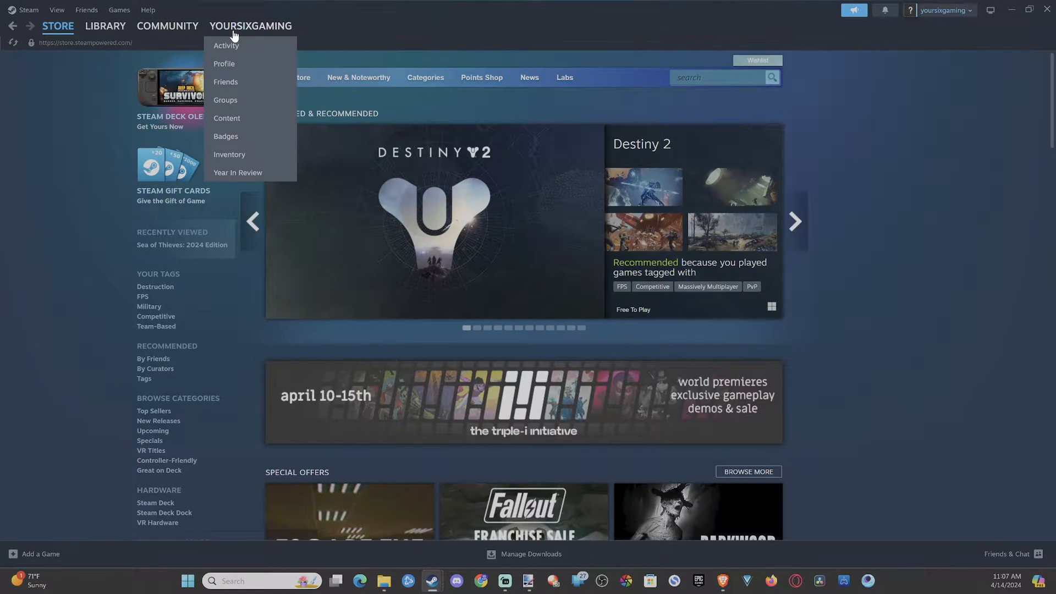
mouse_move(240, 91)
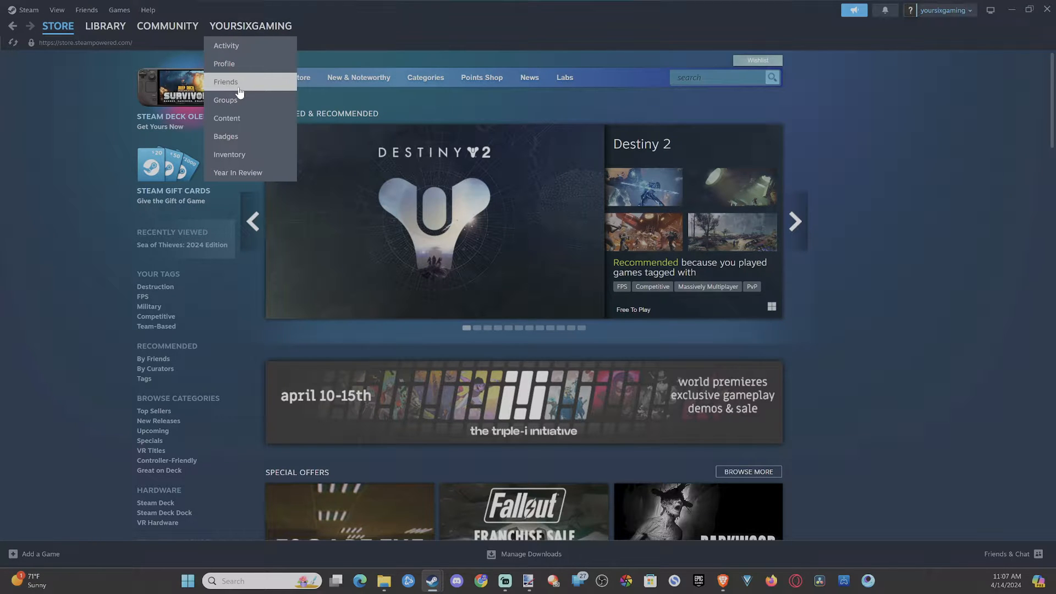
View the empty friends list, the Add a Friend page, then the empty Blocked list
left_click(226, 82)
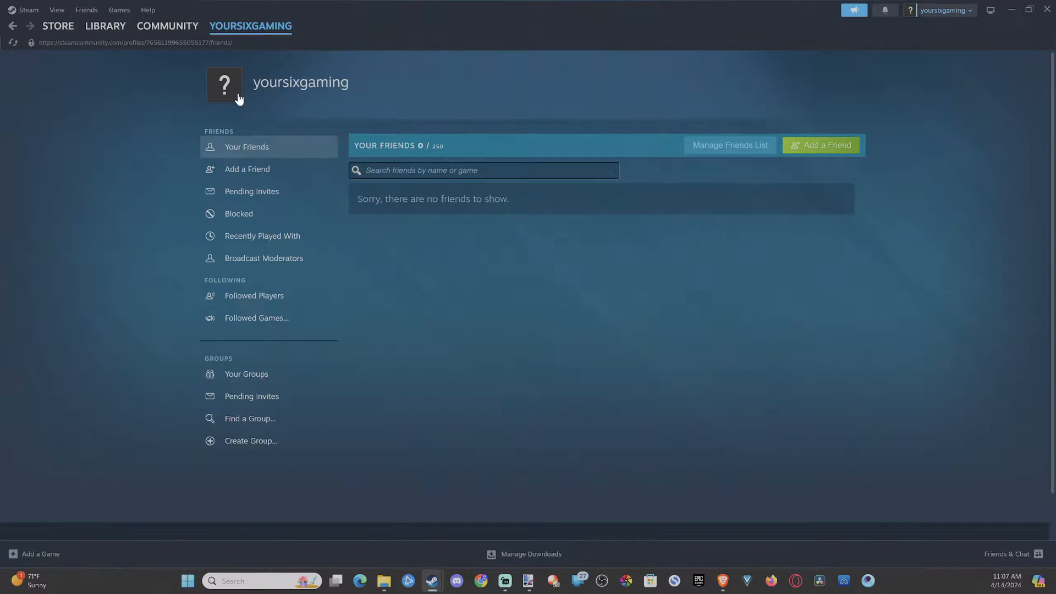
left_click(246, 169)
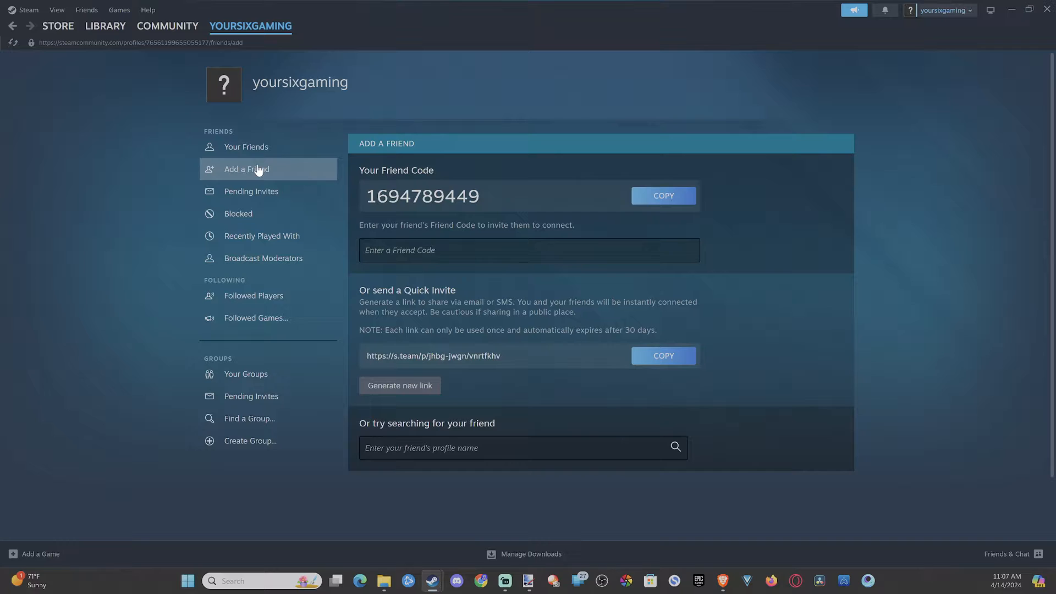
mouse_move(272, 207)
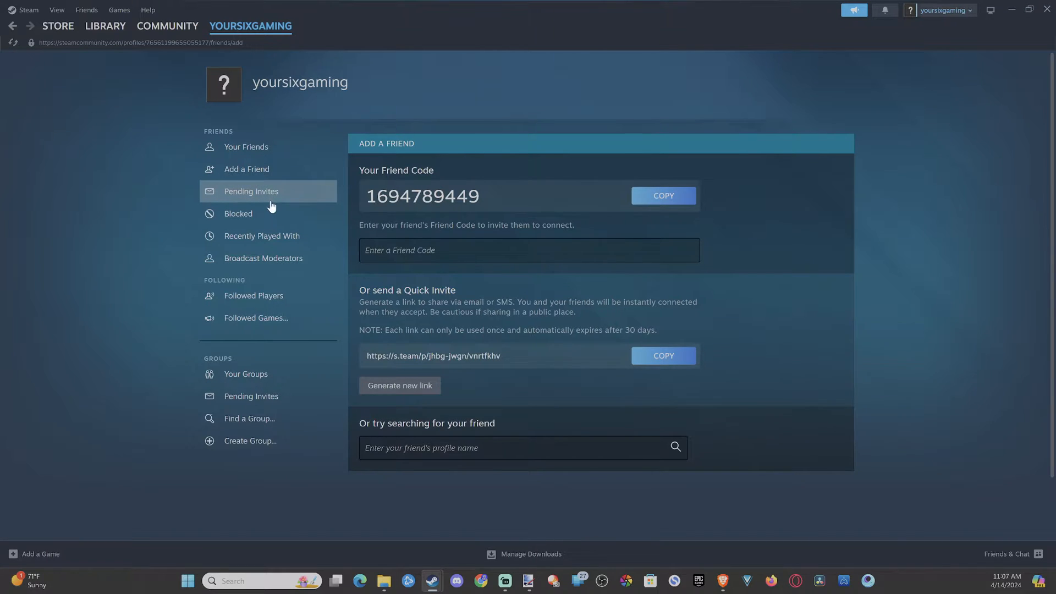
left_click(238, 213)
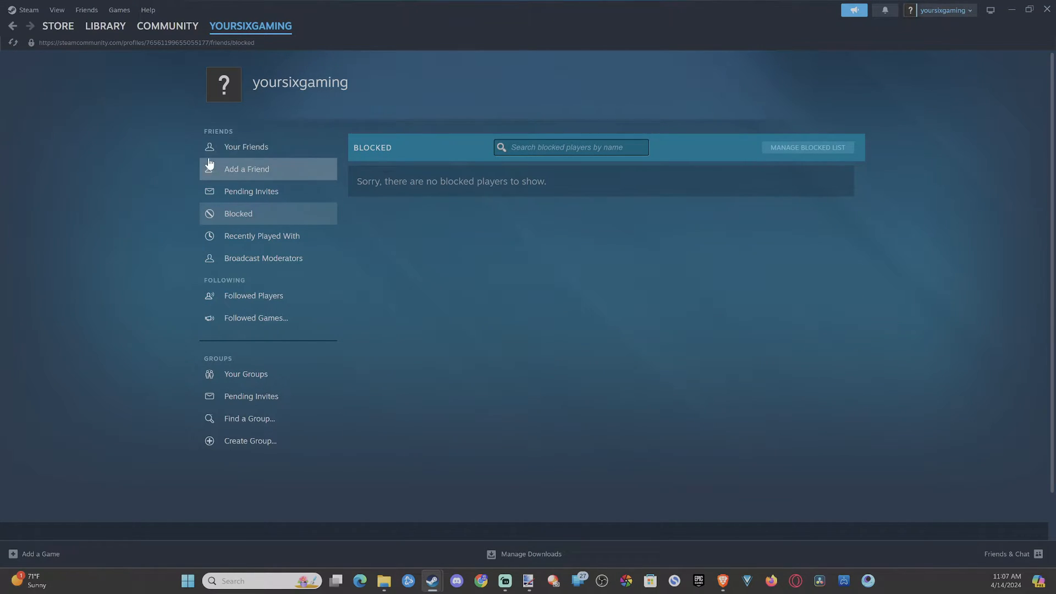
mouse_move(283, 169)
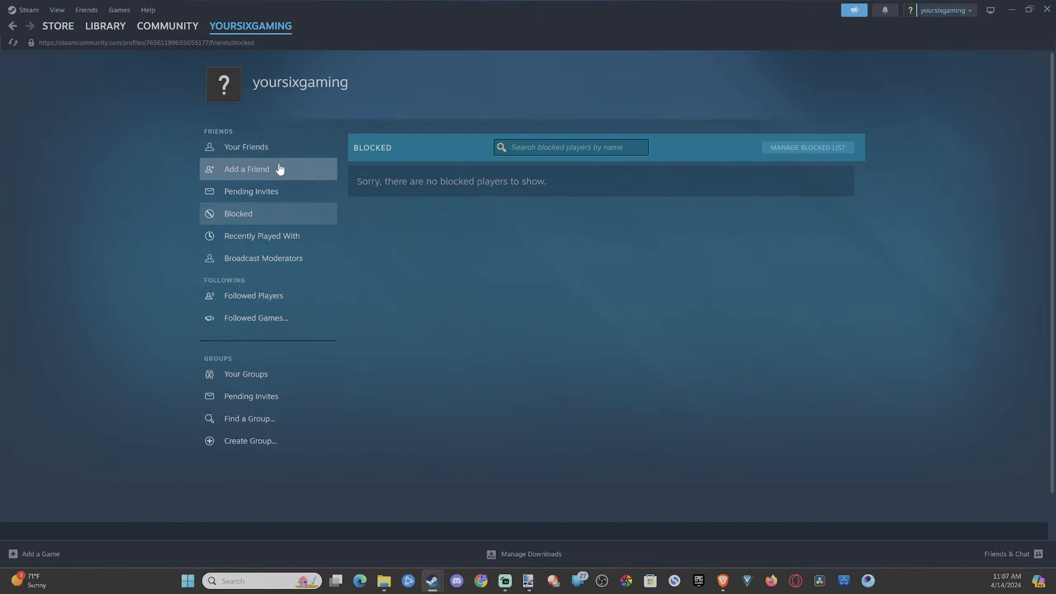
mouse_move(1015, 558)
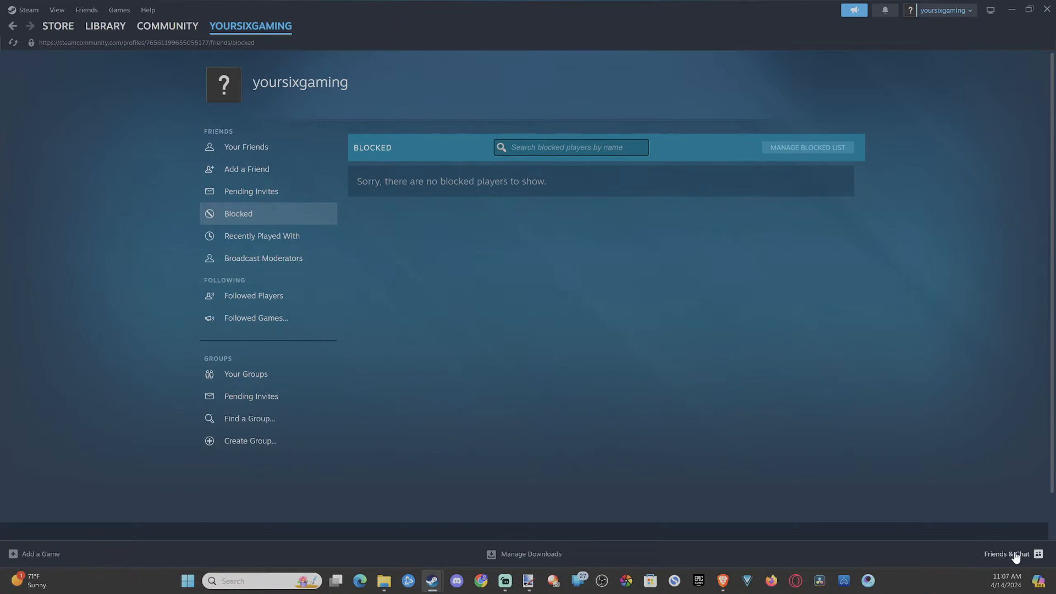
Open Friends & Chat and use its add-friend icon to reach Add a Friend
left_click(1007, 554)
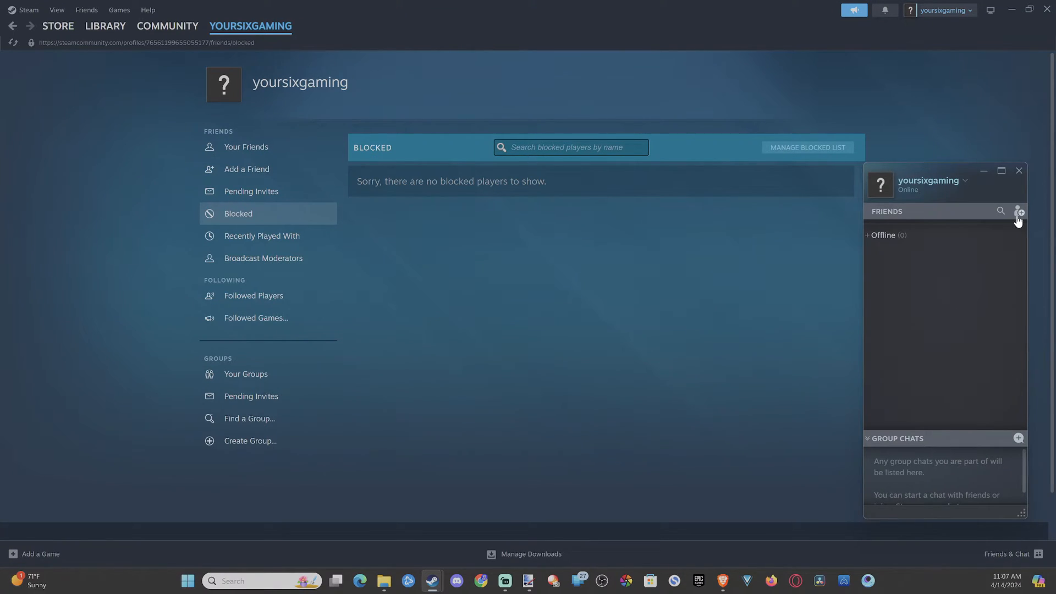
left_click(247, 168)
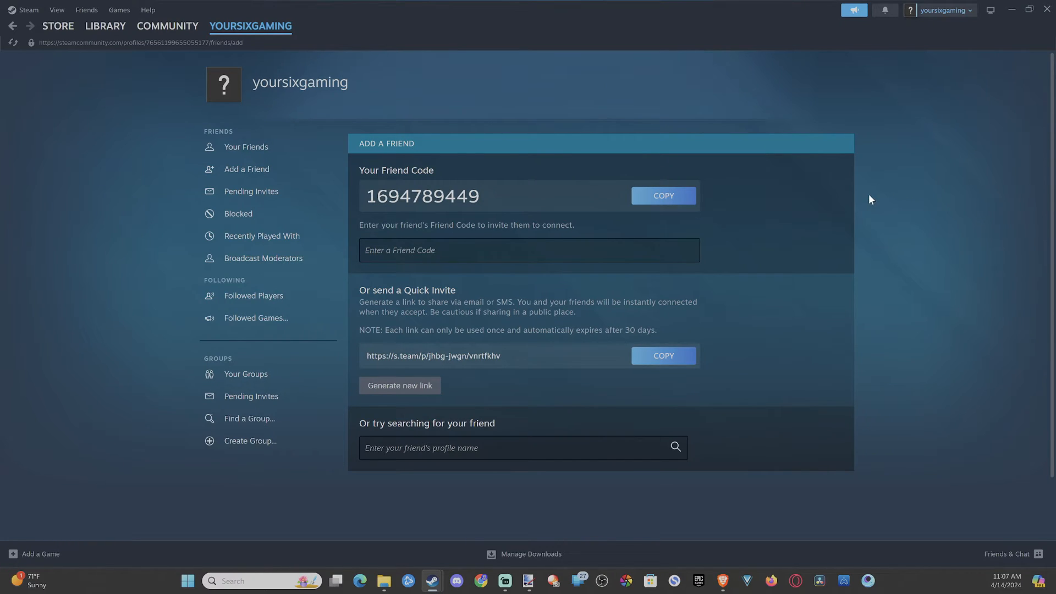
mouse_move(745, 205)
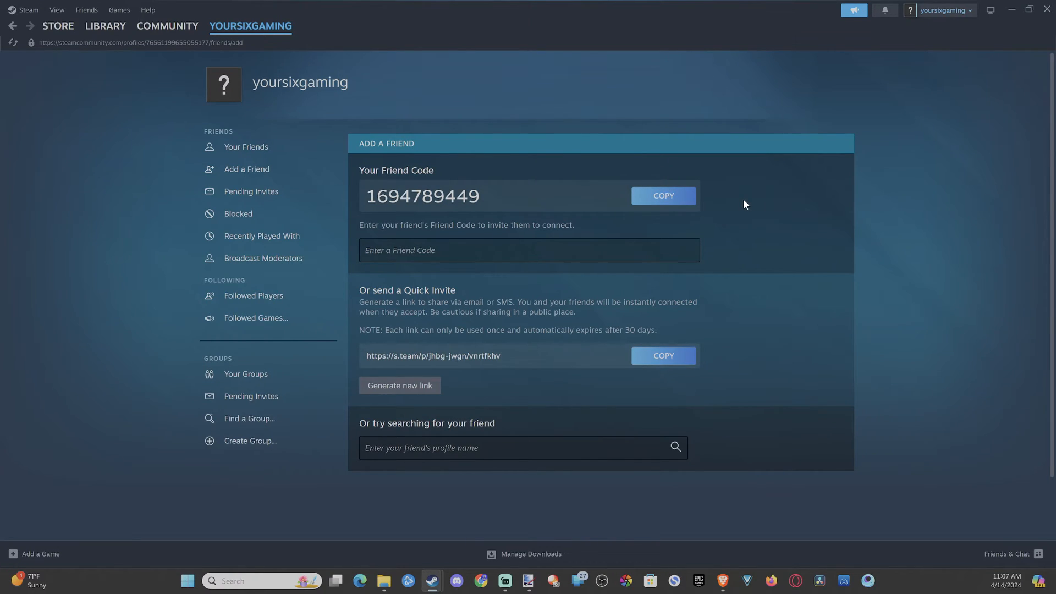